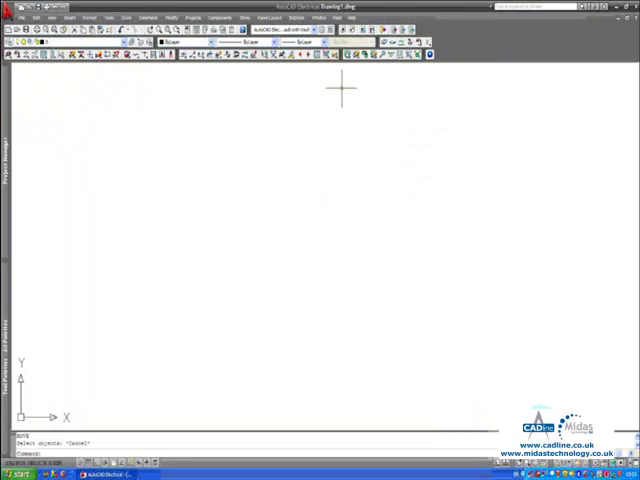
mouse_move(216, 152)
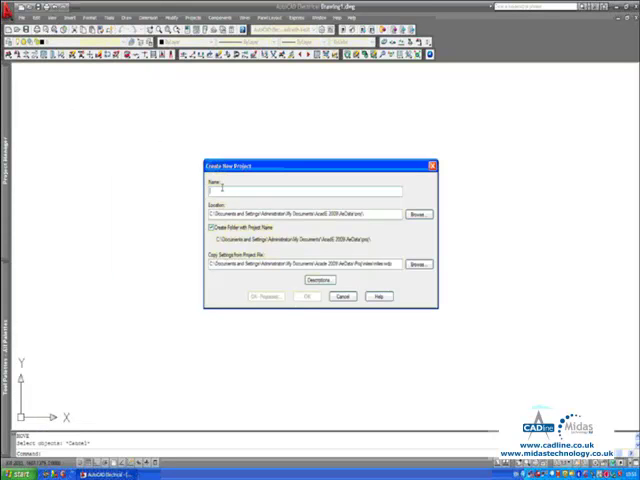
Step: Create a new project named ACER
text(ACER1)
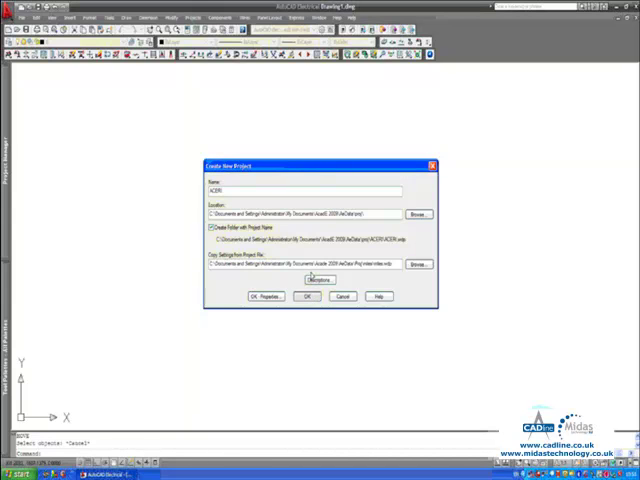
click(308, 296)
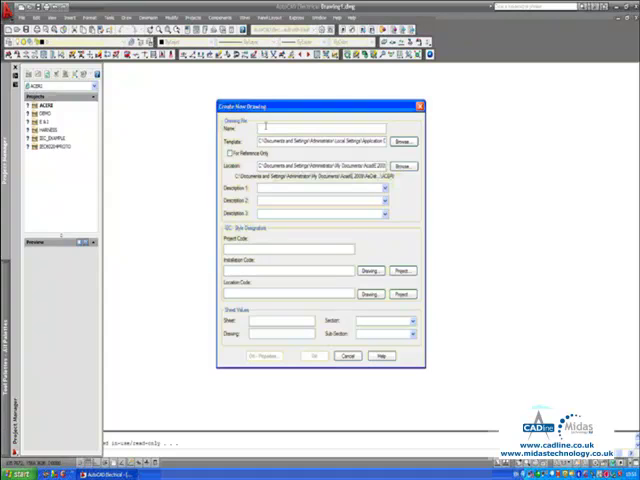
Step: Create the project's first new drawing with name 23 and description DRAWING Q
text(23)
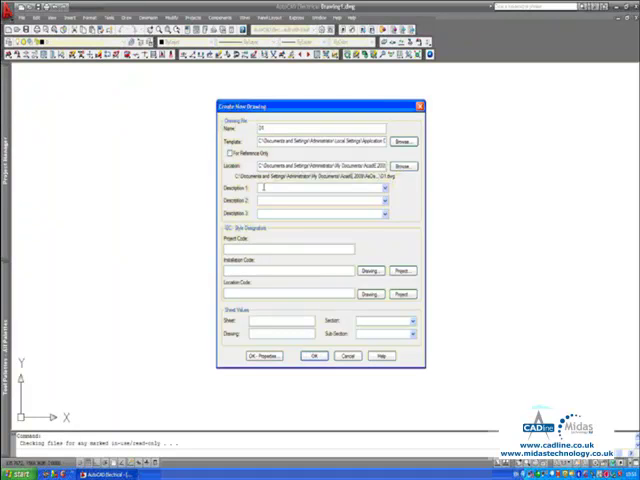
text(DRAWING Q)
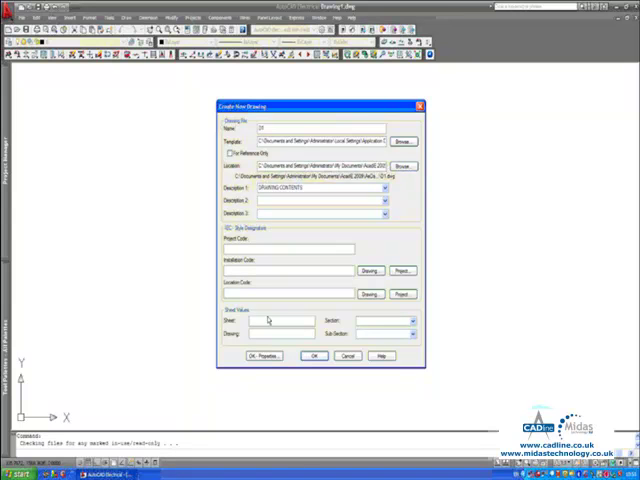
click(314, 356)
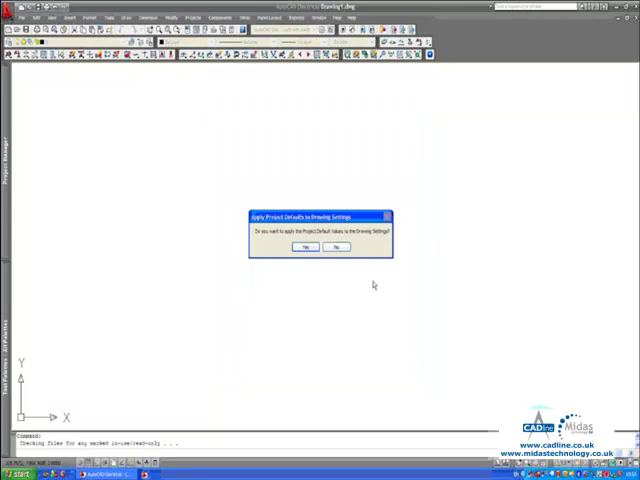
Step: Apply project defaults to the first drawing, then create a second drawing described SCHEMATIC
click(304, 246)
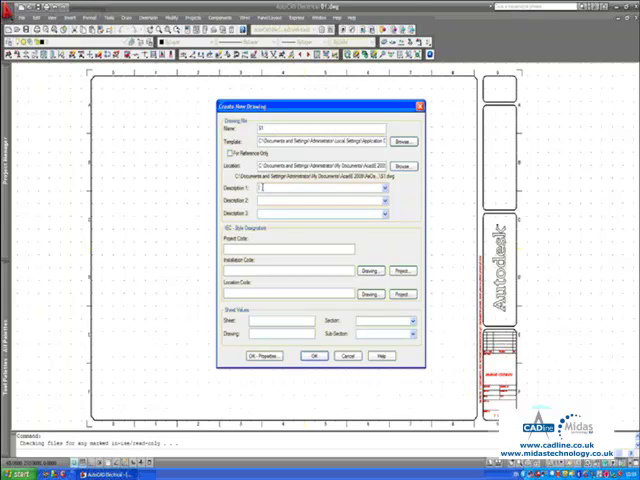
text(SCHEMATIC 1)
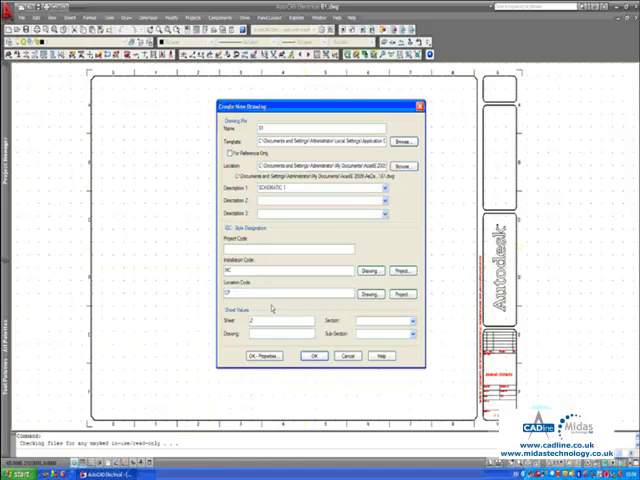
click(314, 356)
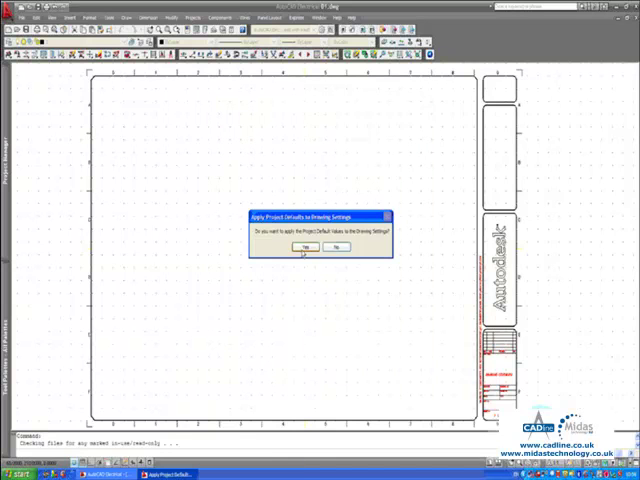
Step: Apply defaults to the schematic drawing, then fill another drawing with description SCHEMATIC 1 and installation code WC
click(304, 246)
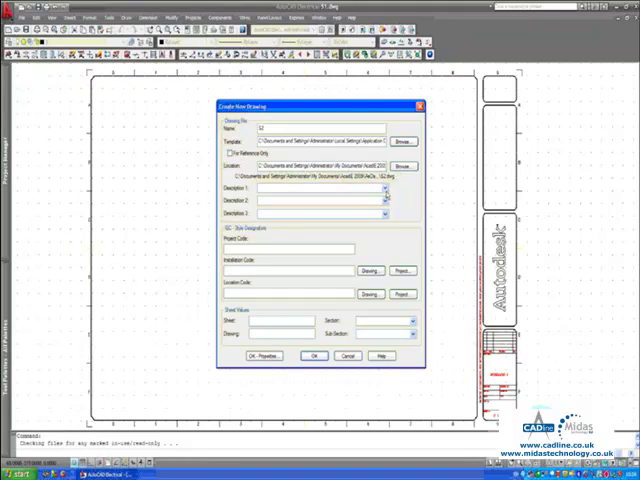
text(SCHEMATIC 1)
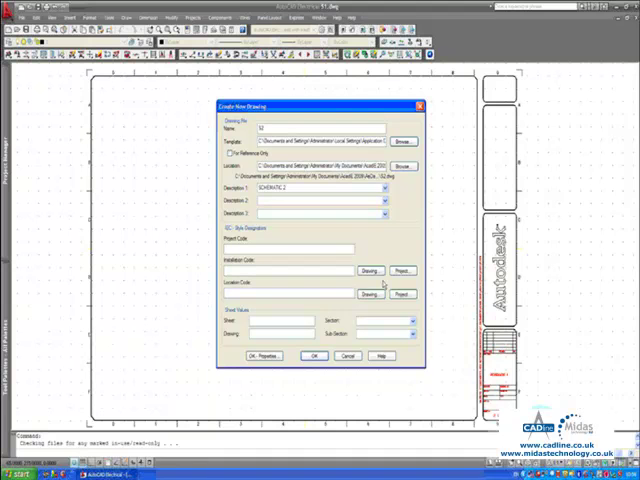
text(WC)
text(CP)
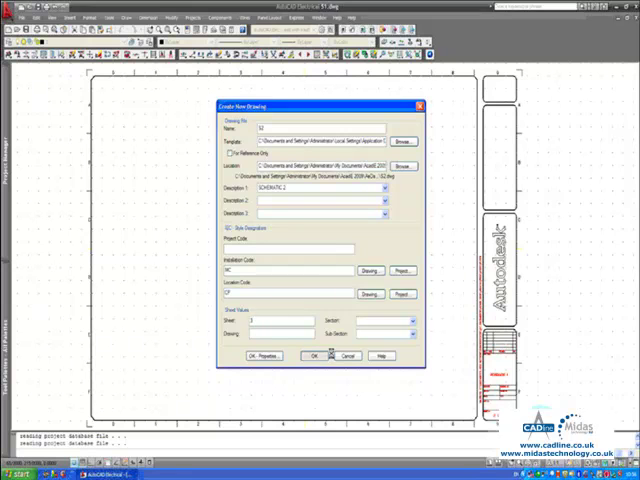
Step: Create the second schematic drawing, then create one more drawing described ASSEMBLY DRAWING
click(314, 356)
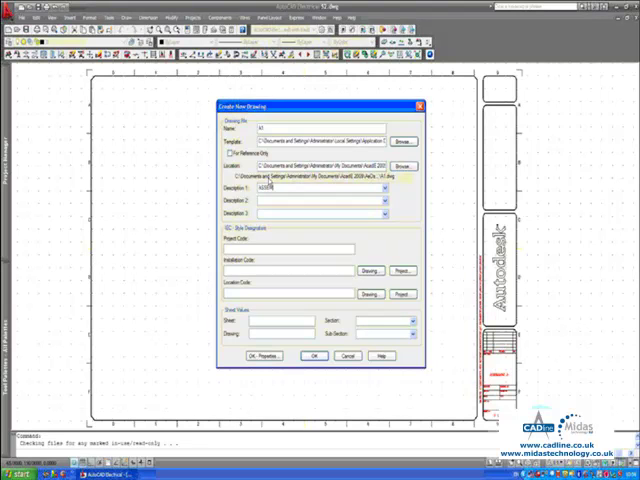
text(ASSEMBLY DRAWING)
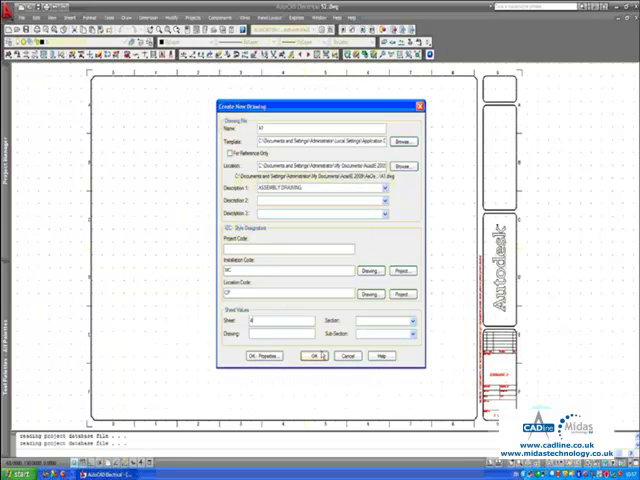
click(316, 356)
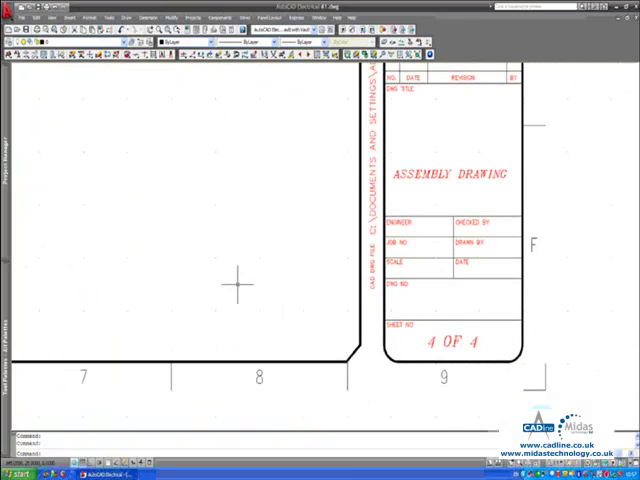
mouse_move(284, 180)
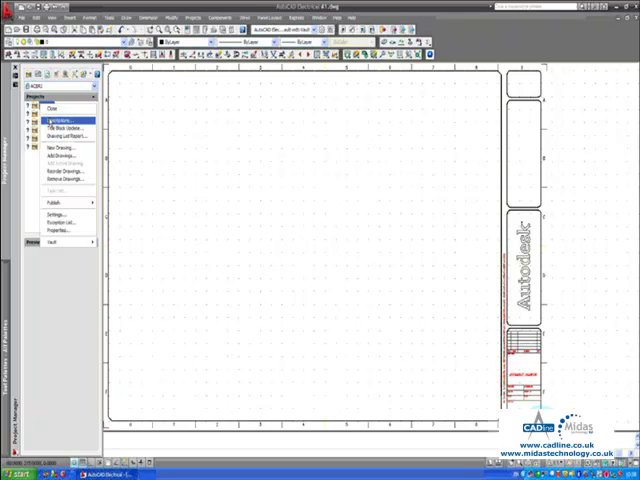
Step: Fill the project description lines with CUSTOM and CONTRACTE details and save them
click(56, 120)
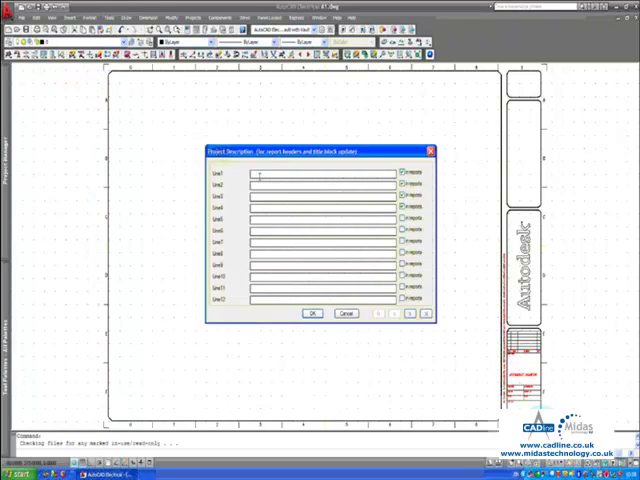
text(CUSTOMER)
click(322, 184)
text(SITE REF)
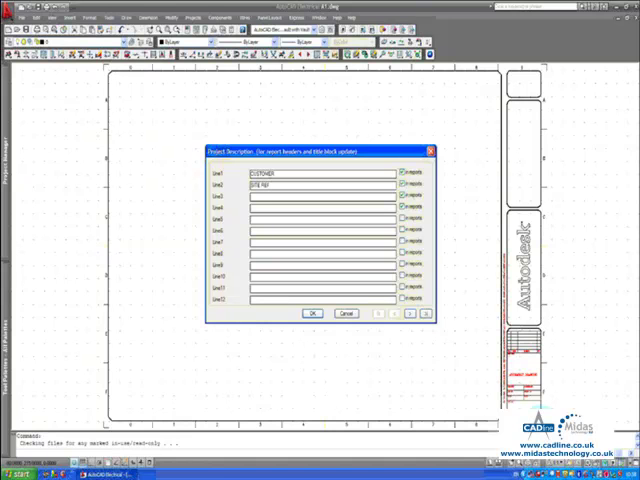
text(CONTRACTE)
text(1234)
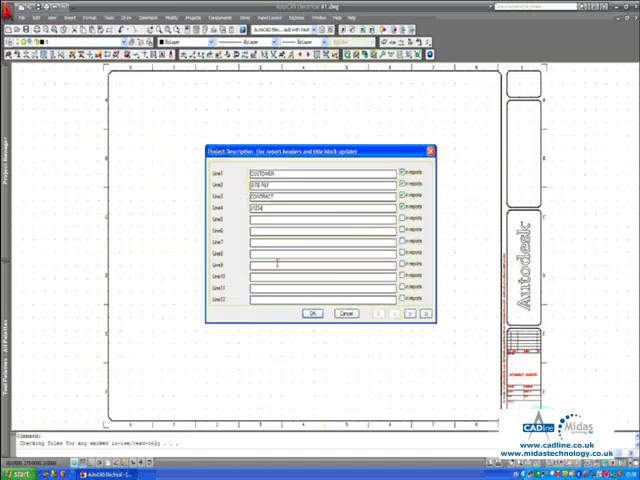
click(312, 312)
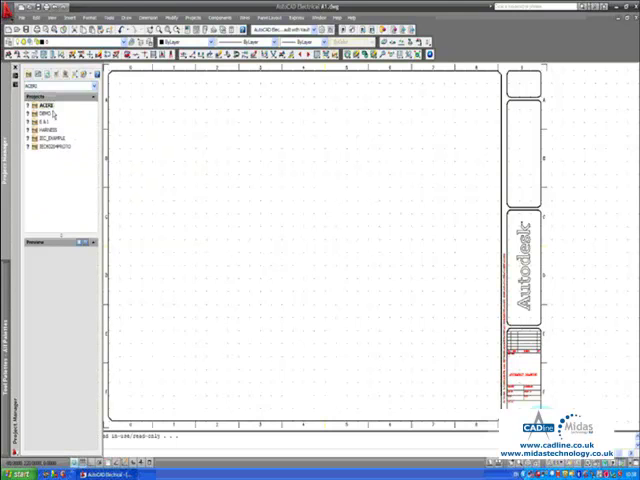
Step: Bring up the active project's right-click options for the title block update
right_click(42, 98)
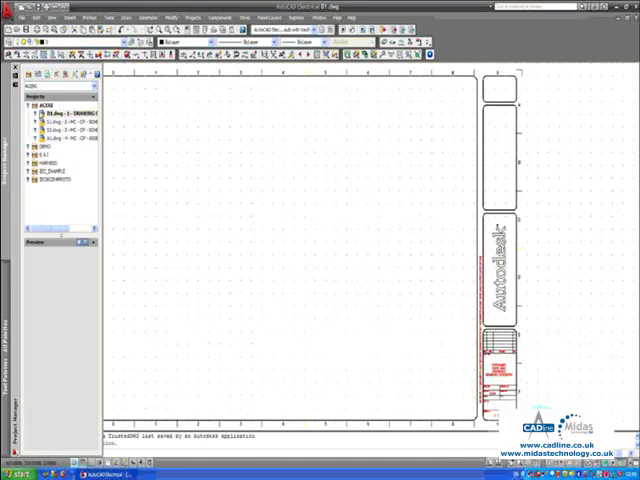
Step: Run the Drawing List report across the whole project
right_click(40, 100)
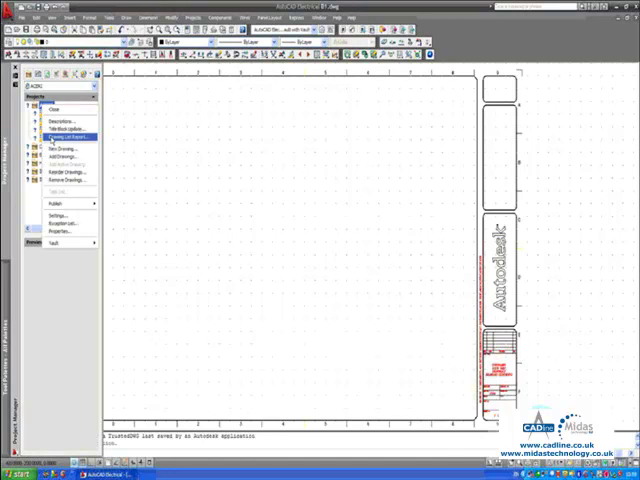
click(56, 136)
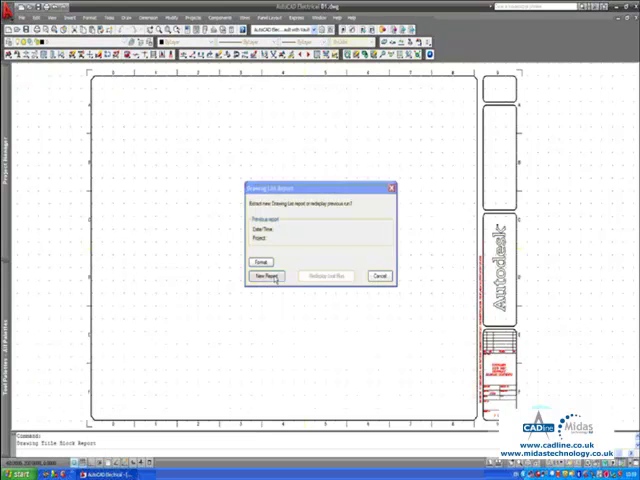
click(264, 276)
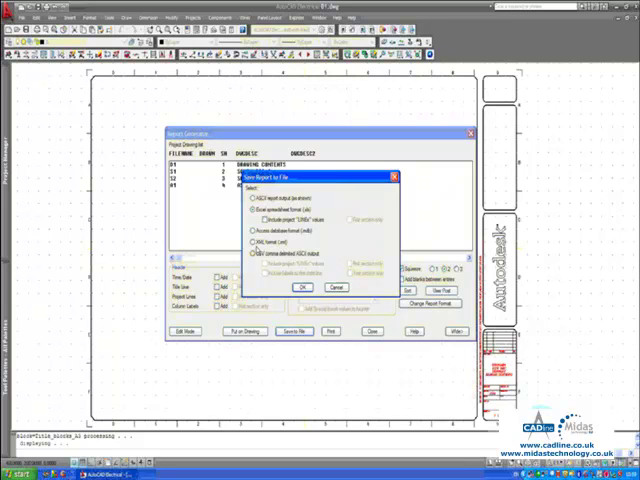
Step: Save the drawing list report to a file in the chosen format
click(252, 212)
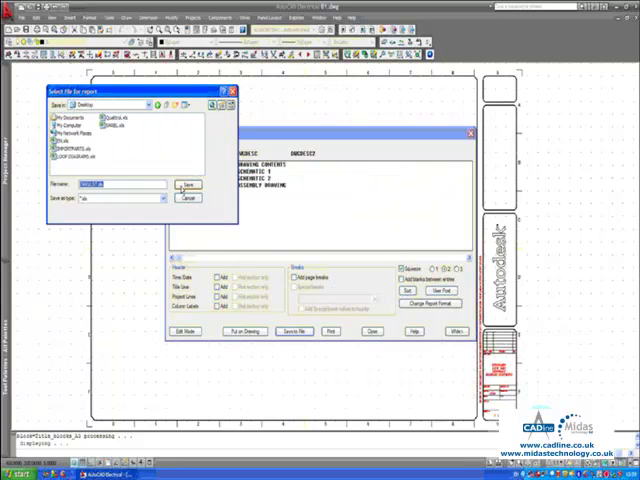
click(188, 184)
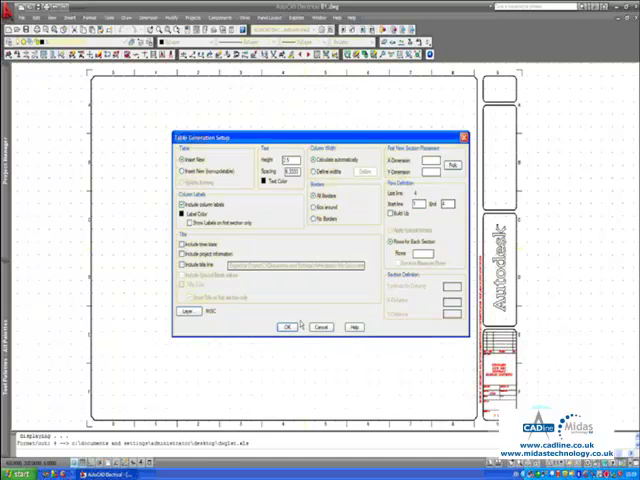
Step: Accept the table layout and place the drawing list table at a point on the sheet
click(288, 328)
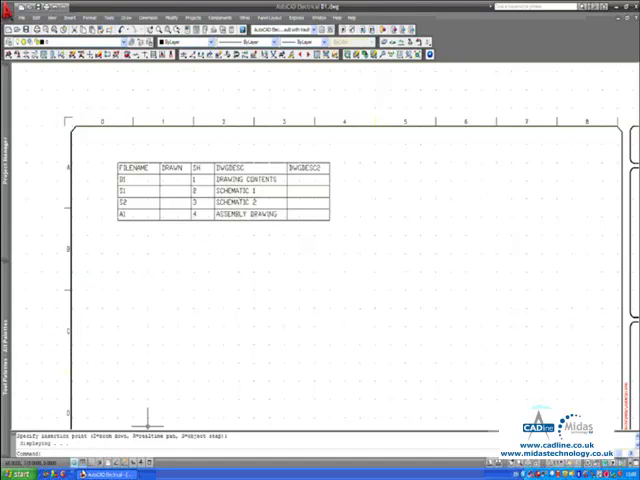
click(18, 472)
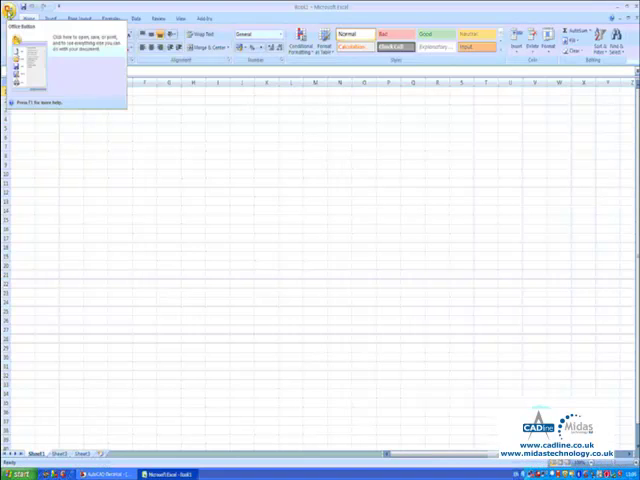
Step: Open the exported drawing list report file in Excel
click(10, 10)
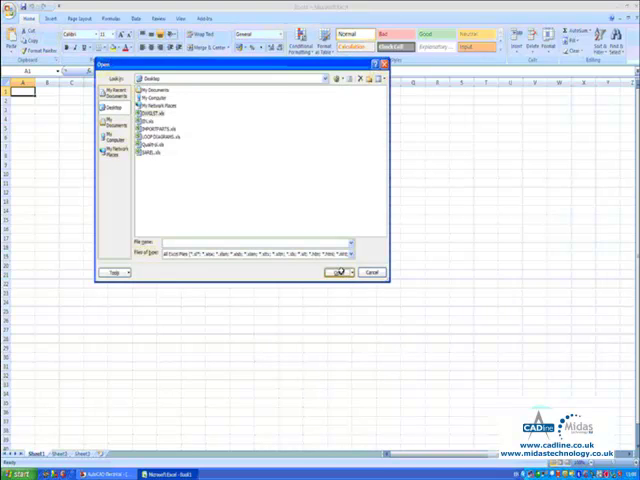
click(338, 272)
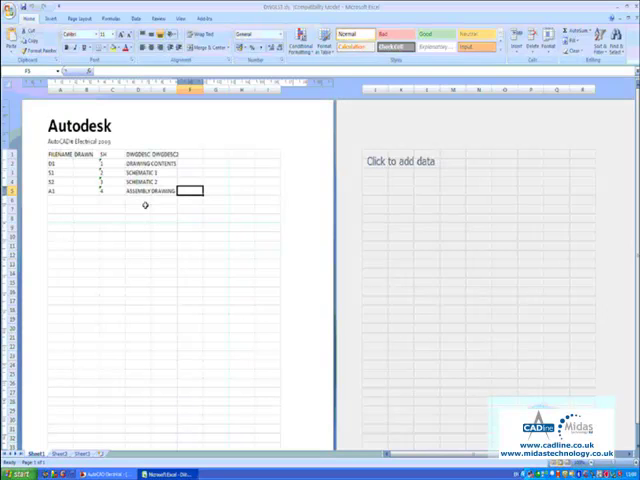
mouse_move(136, 306)
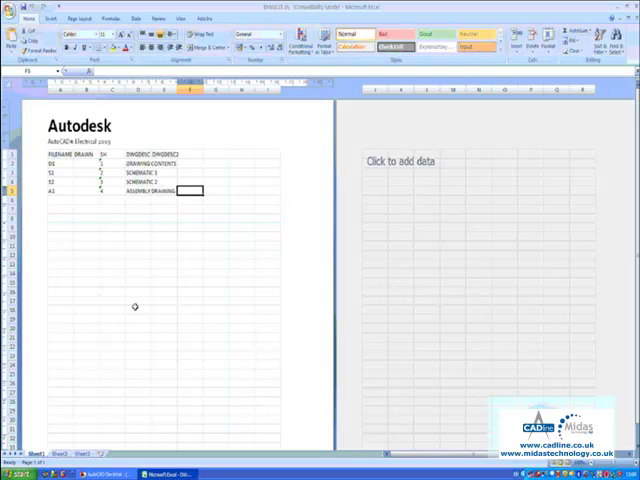